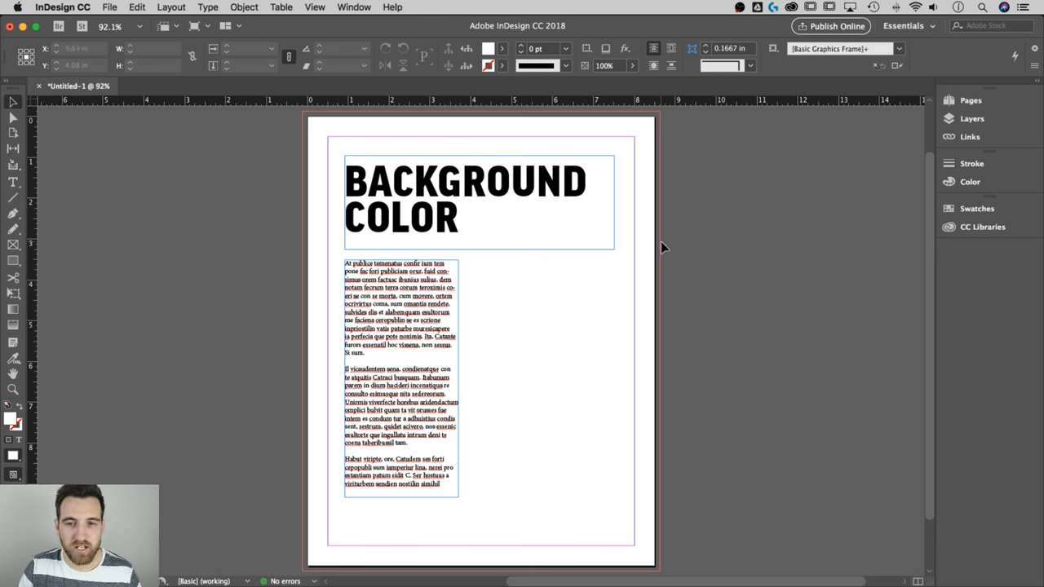
pyautogui.moveTo(659, 248)
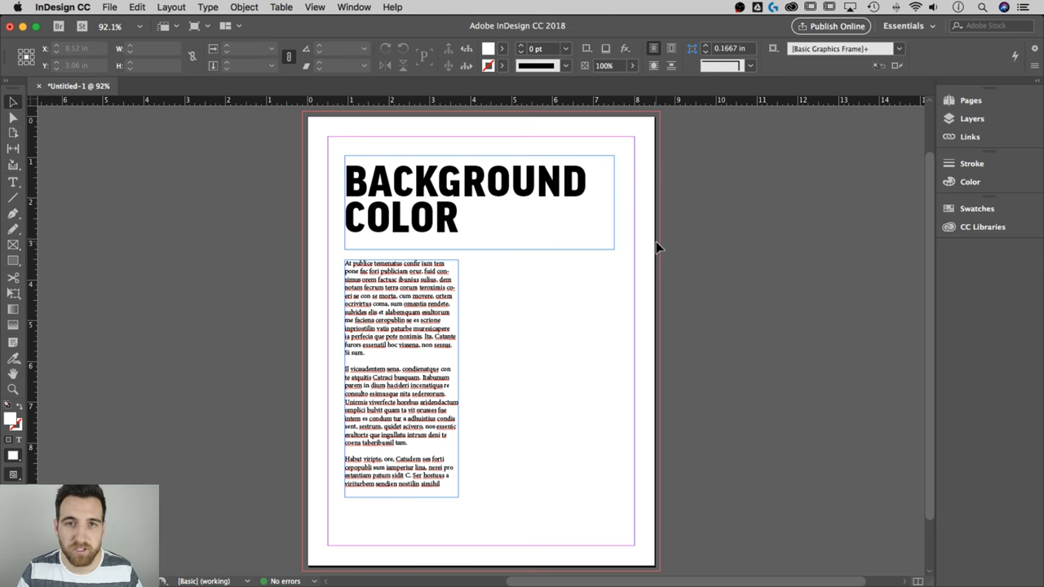
# In Document Setup, set the Top, Bottom, Inside and Outside bleed to 0.125 in
pyautogui.click(677, 251)
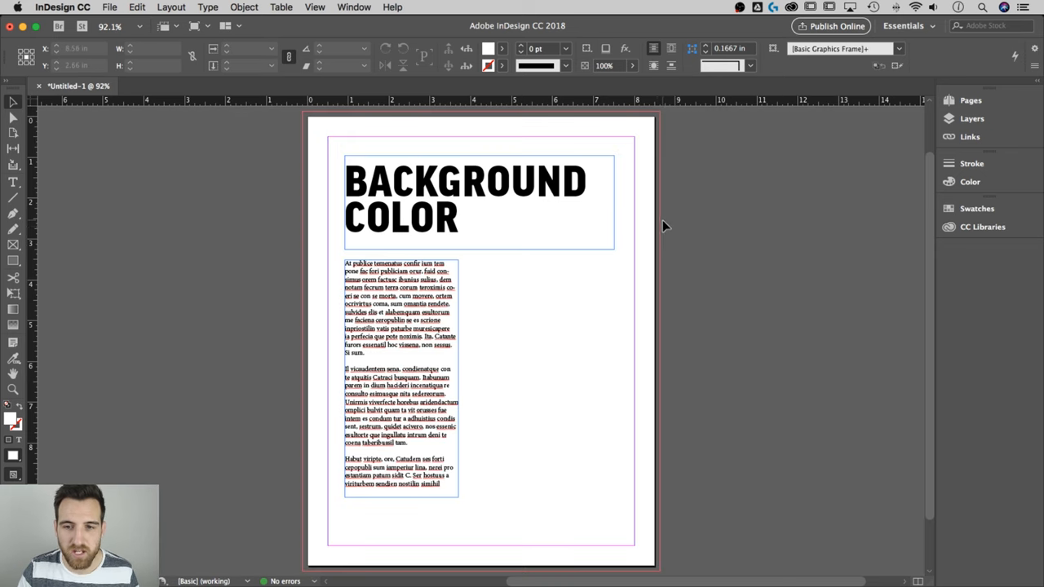
pyautogui.moveTo(663, 231)
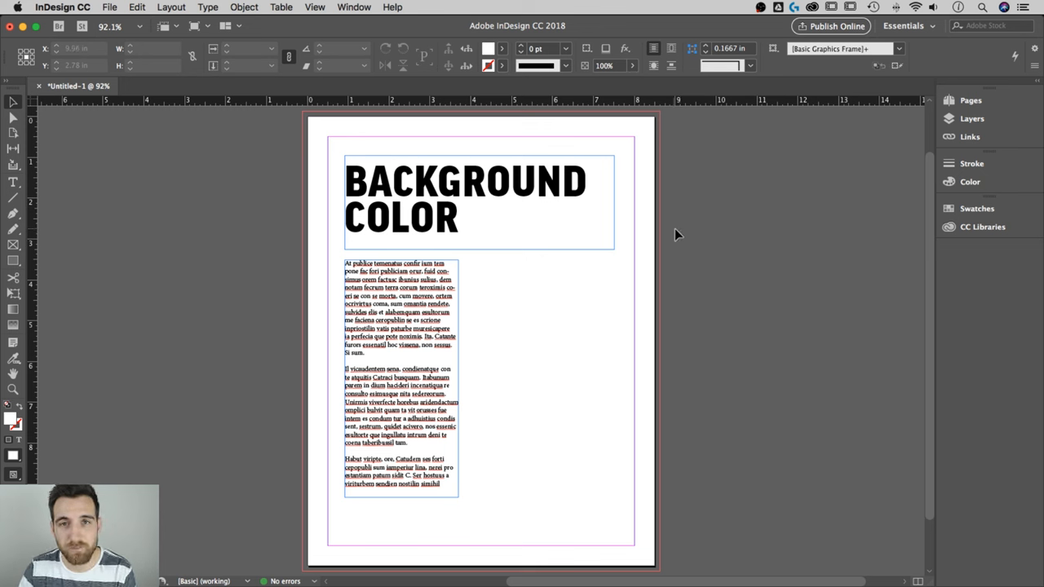
pyautogui.moveTo(667, 234)
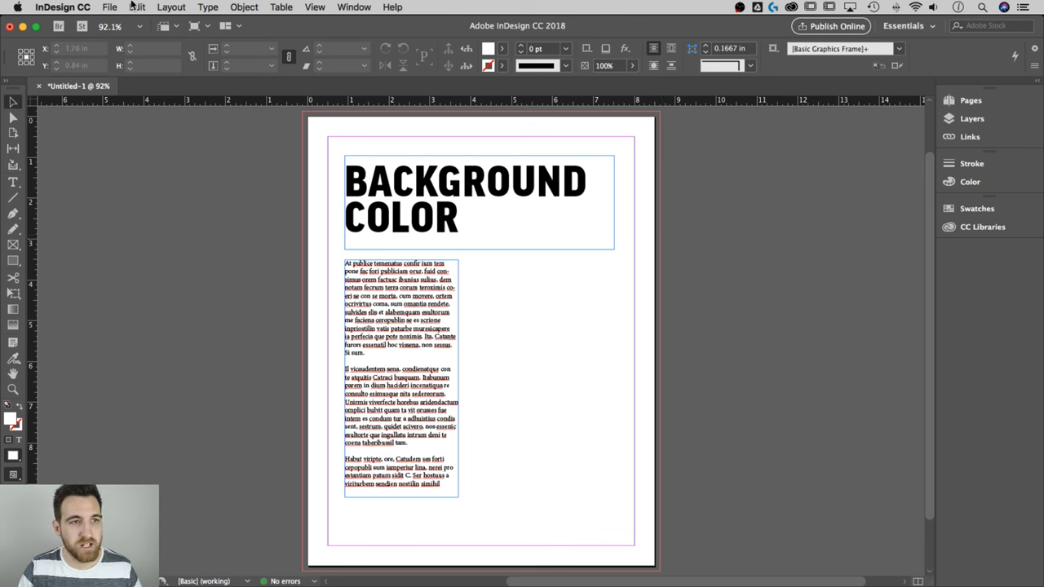
pyautogui.click(109, 7)
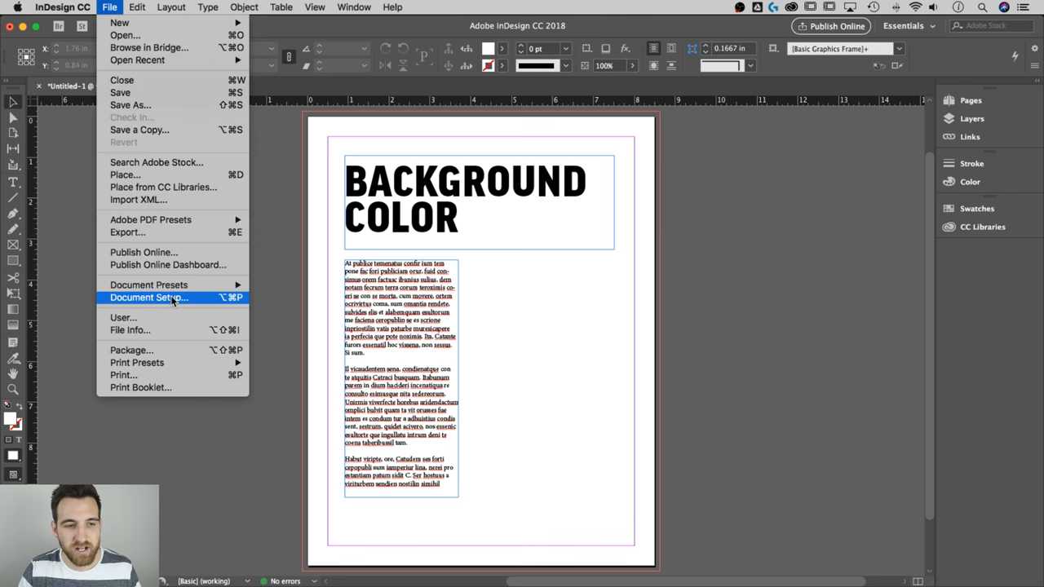
pyautogui.click(147, 297)
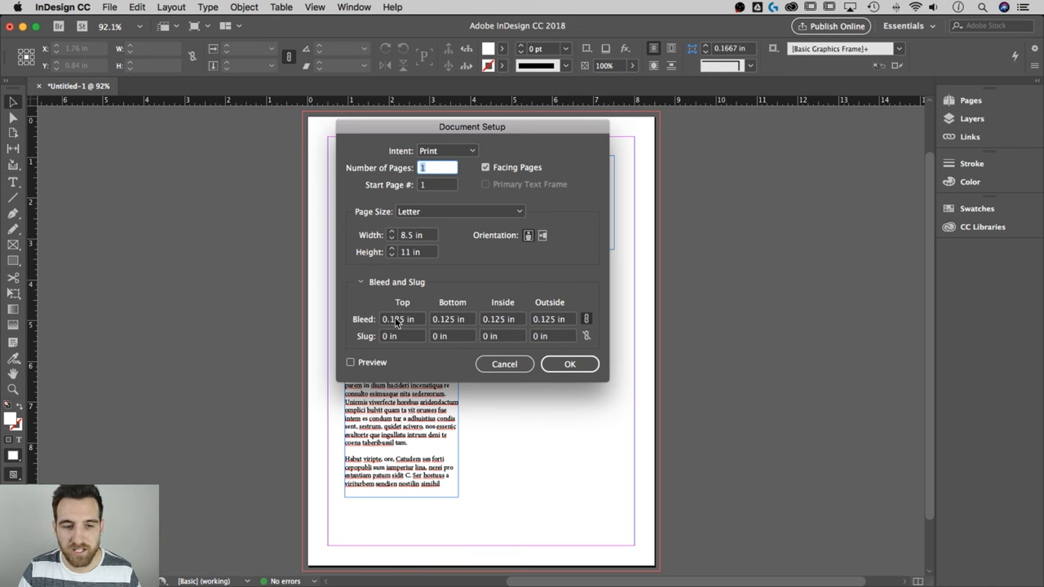
pyautogui.tripleClick(399, 319)
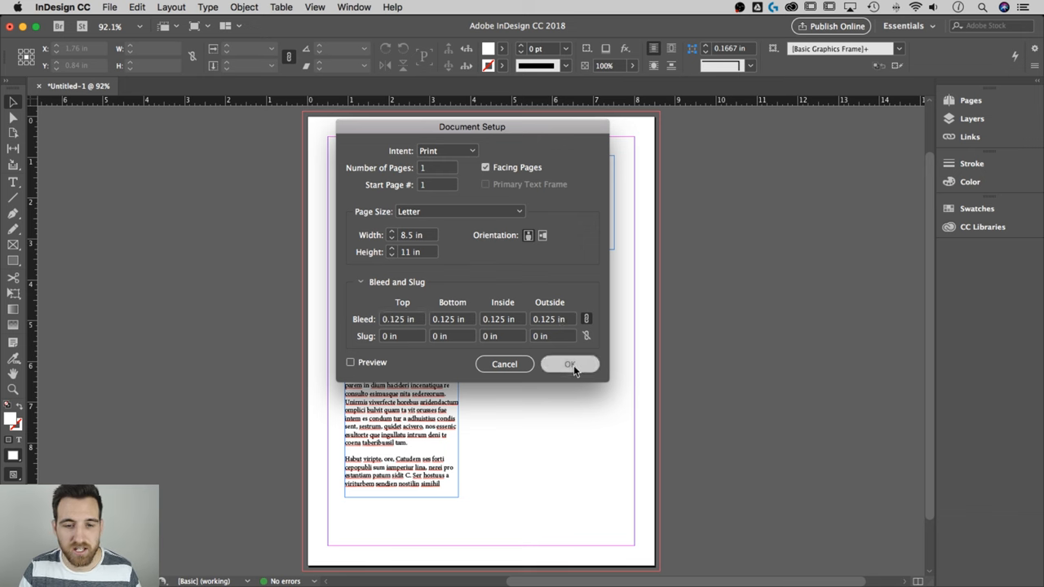
pyautogui.click(569, 363)
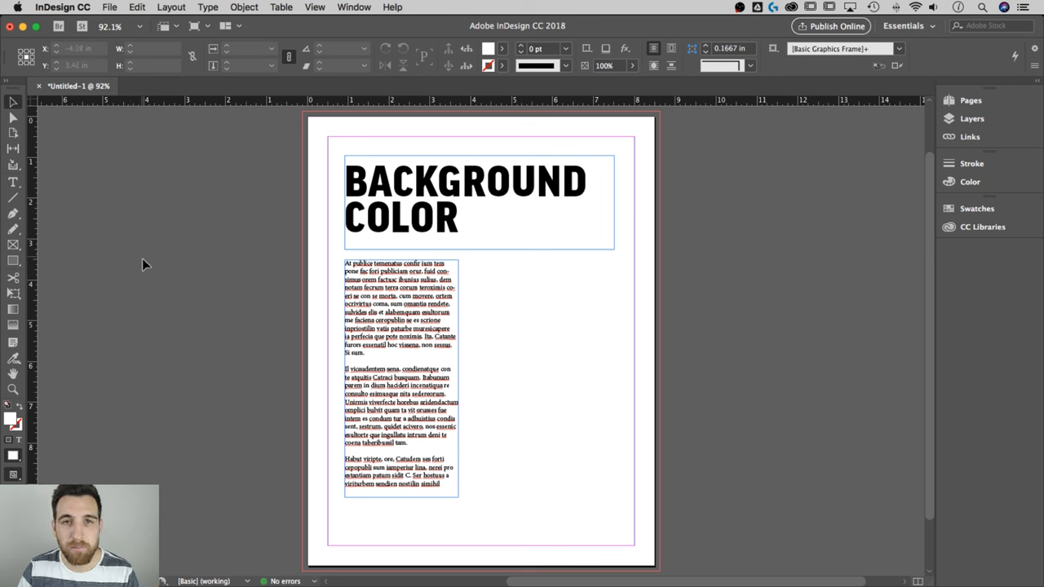
pyautogui.moveTo(13, 261)
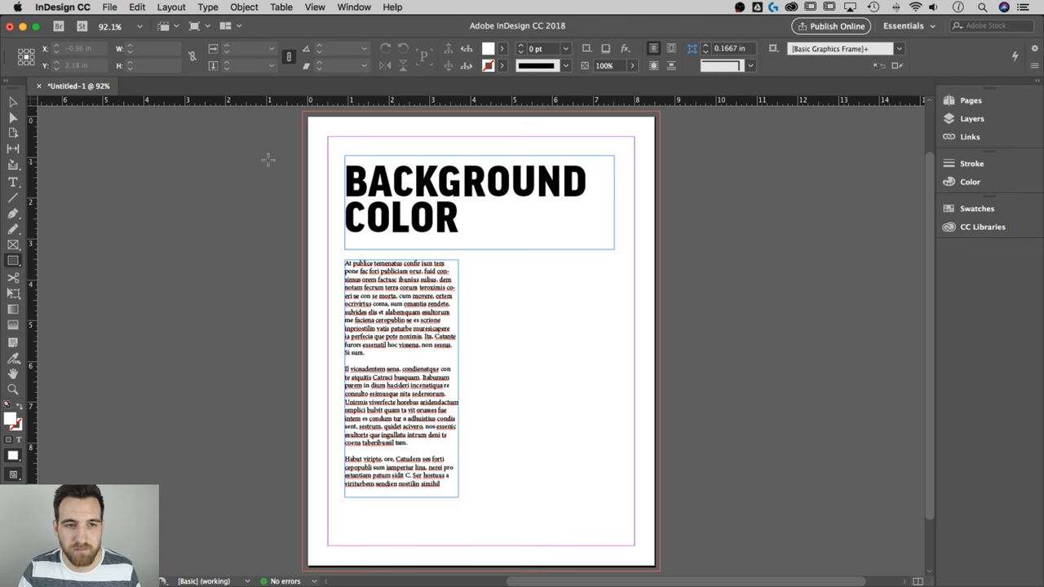
pyautogui.moveTo(295, 154)
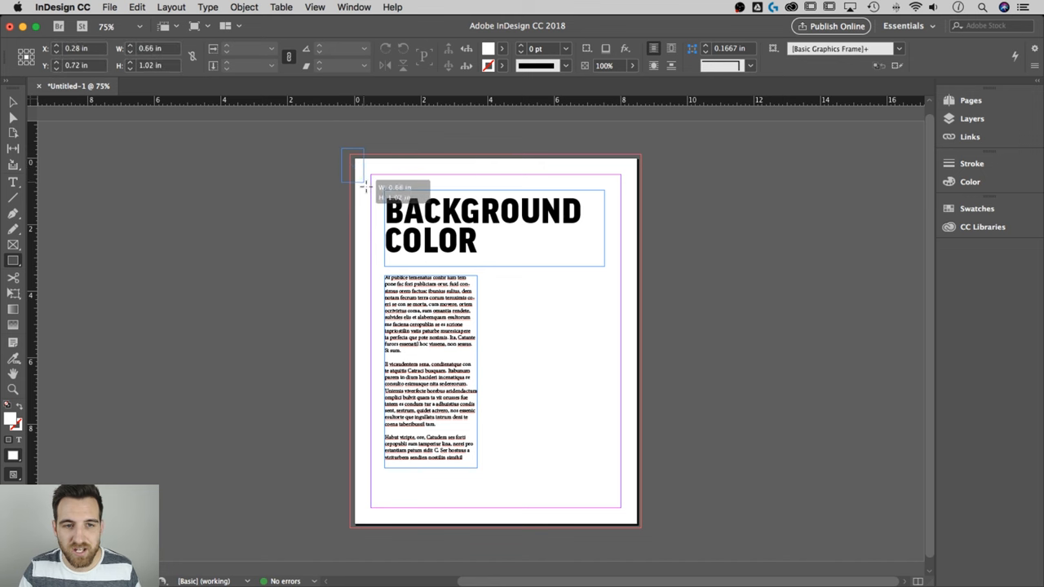
# Drag a rectangle from the top-left bleed corner to the bottom-right bleed corner
pyautogui.moveTo(367, 188); pyautogui.dragTo(630, 492)
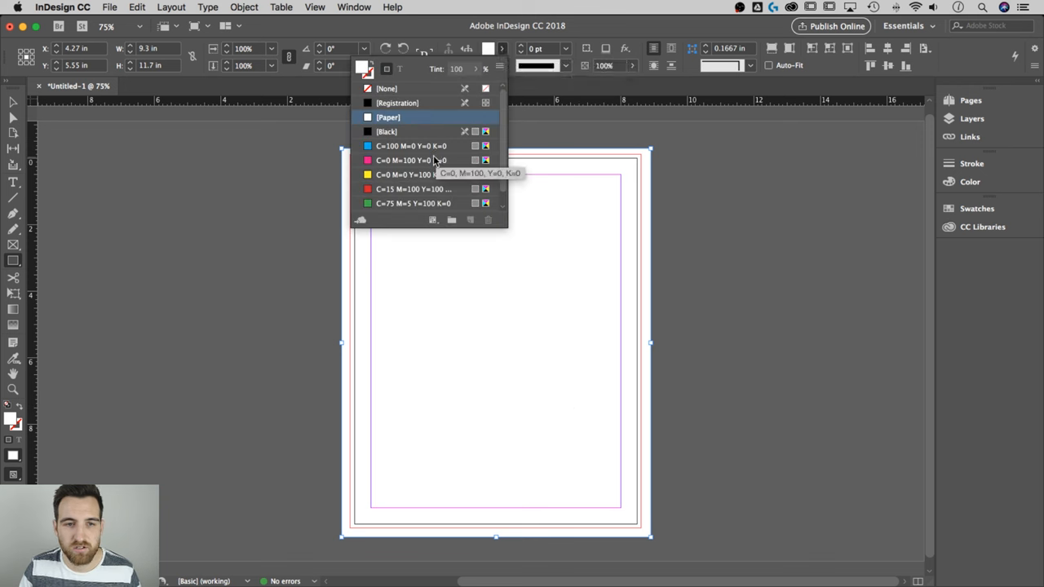
# Fill the full-bleed rectangle with the C=0 M=0 Y=100 K=0 yellow swatch
pyautogui.click(412, 175)
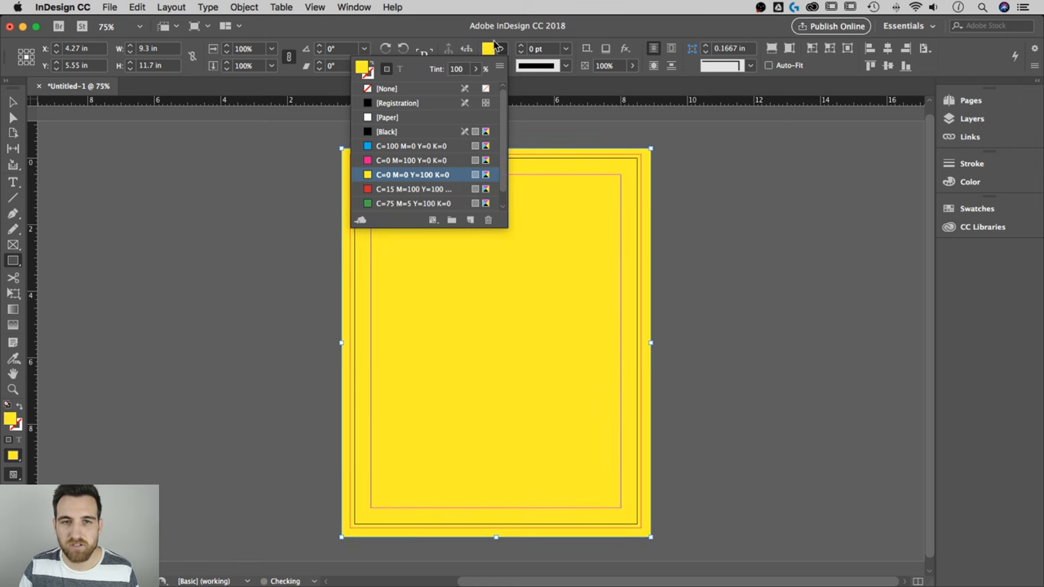
pyautogui.click(412, 174)
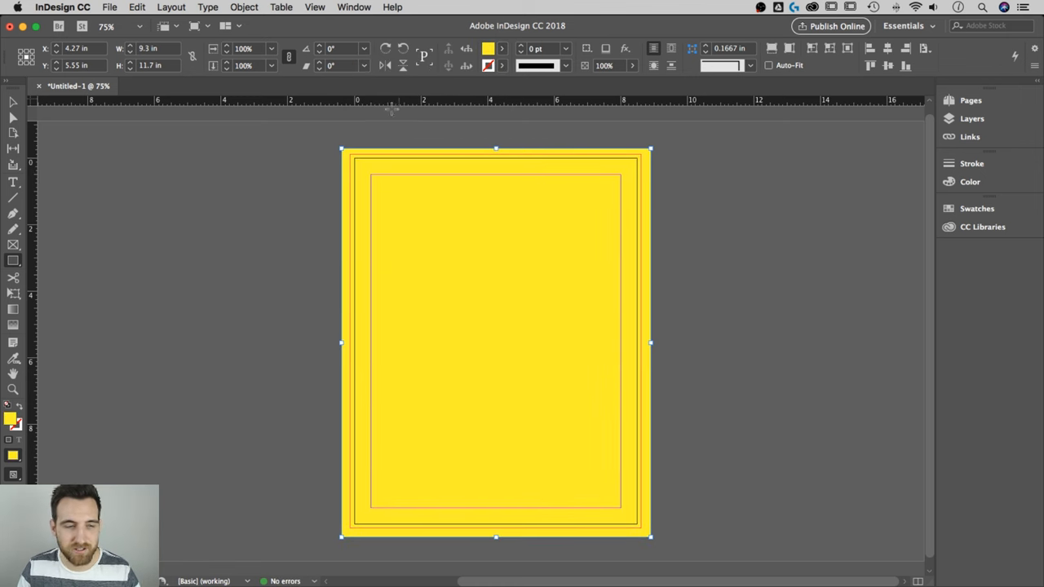
pyautogui.moveTo(12, 102)
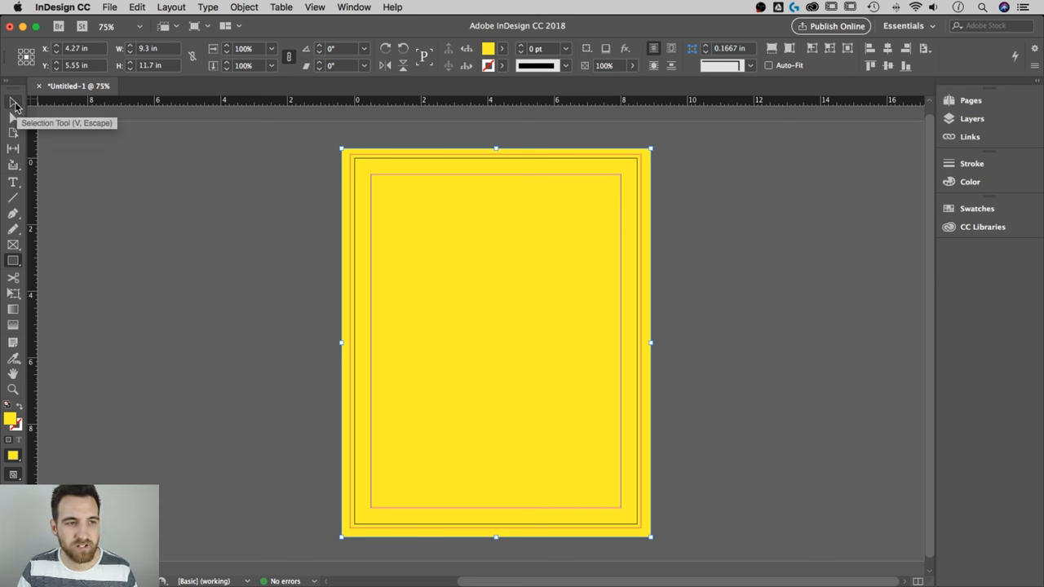
# Send the yellow rectangle to the back using Arrange > Send to Back
pyautogui.rightClick(468, 198)
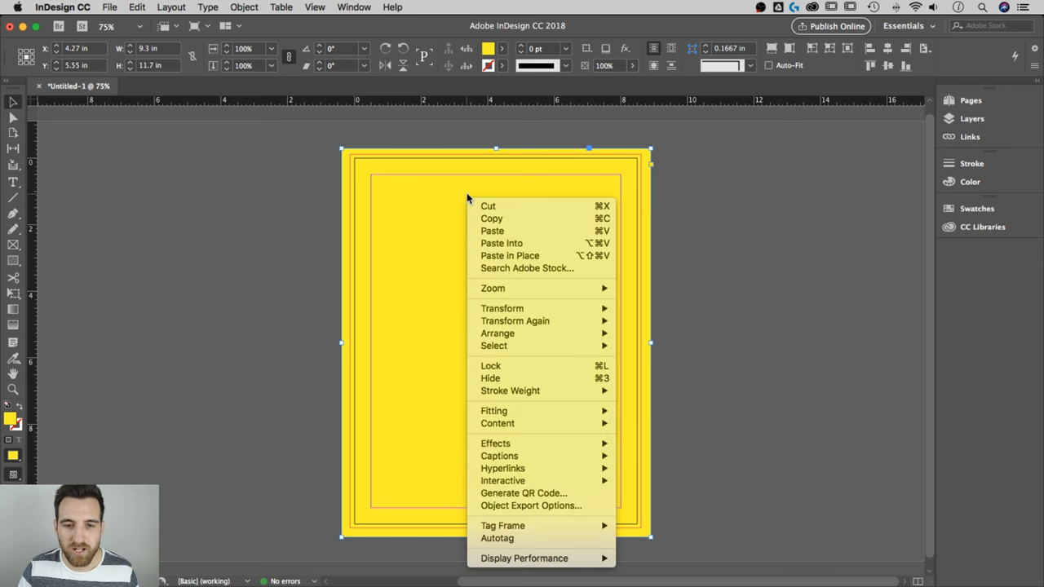
pyautogui.moveTo(493, 288)
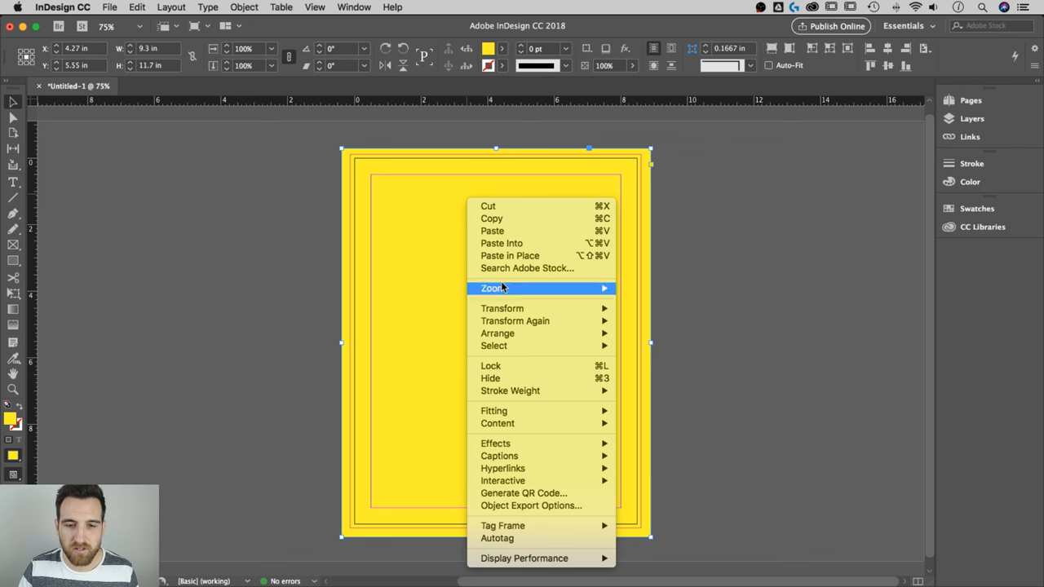
pyautogui.moveTo(498, 333)
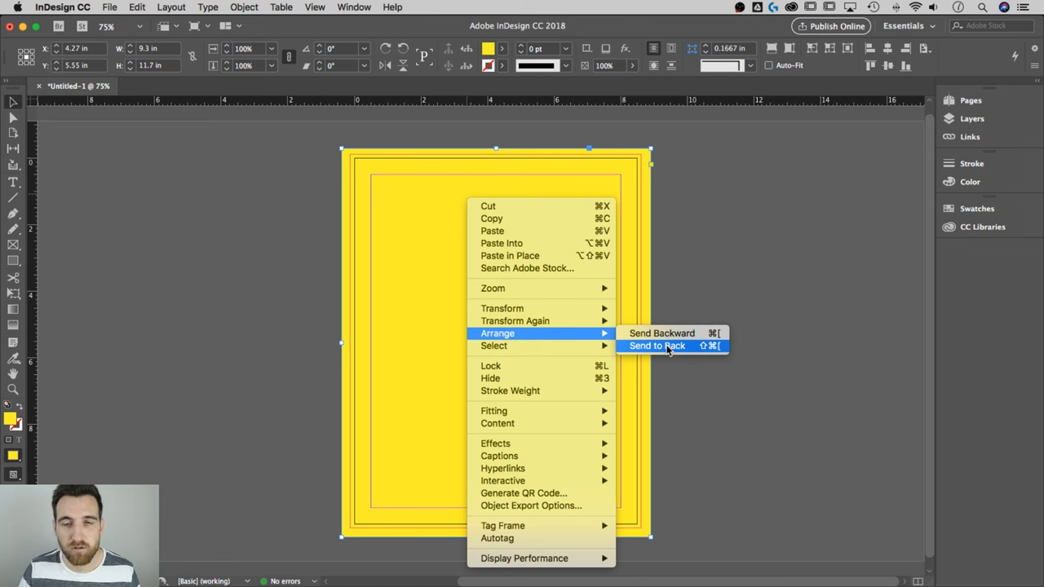
pyautogui.click(656, 345)
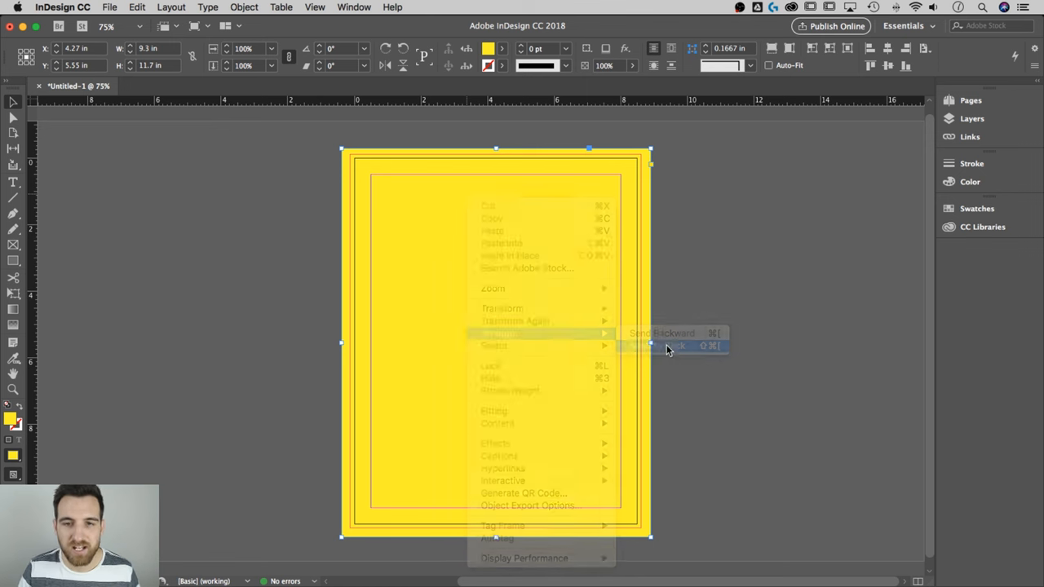
pyautogui.click(669, 346)
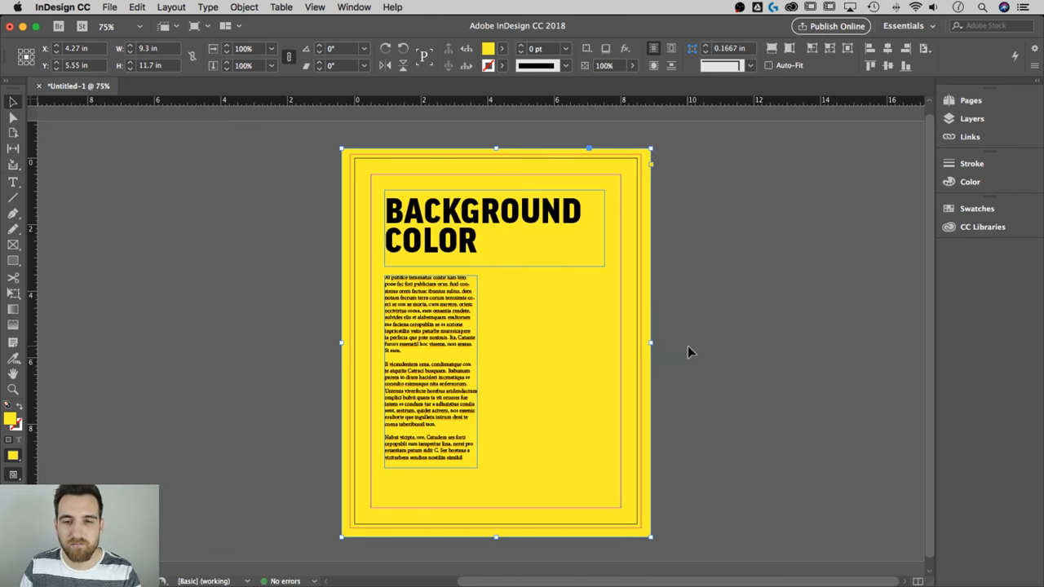
pyautogui.moveTo(718, 319)
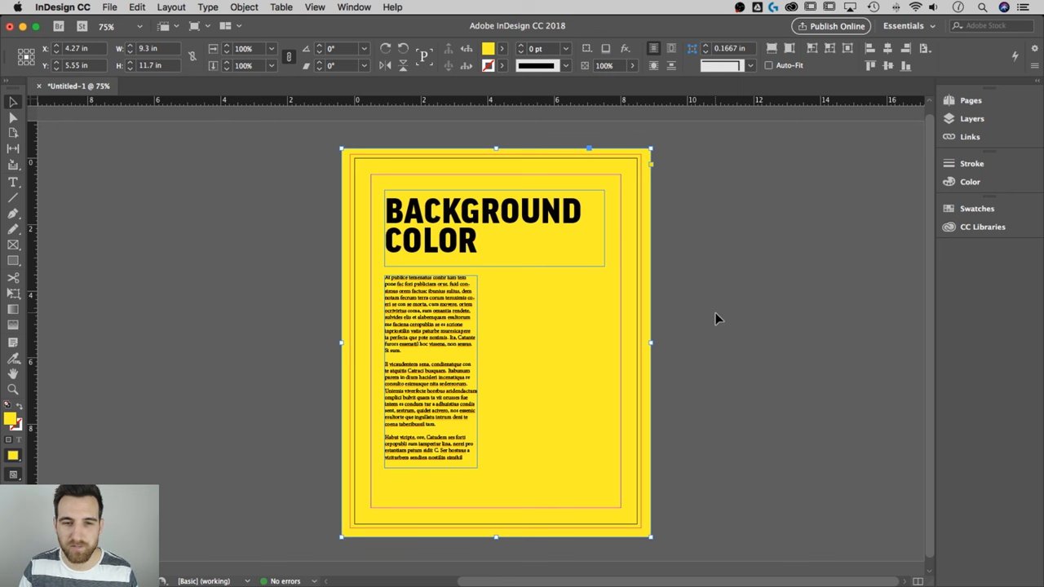
pyautogui.moveTo(607, 317)
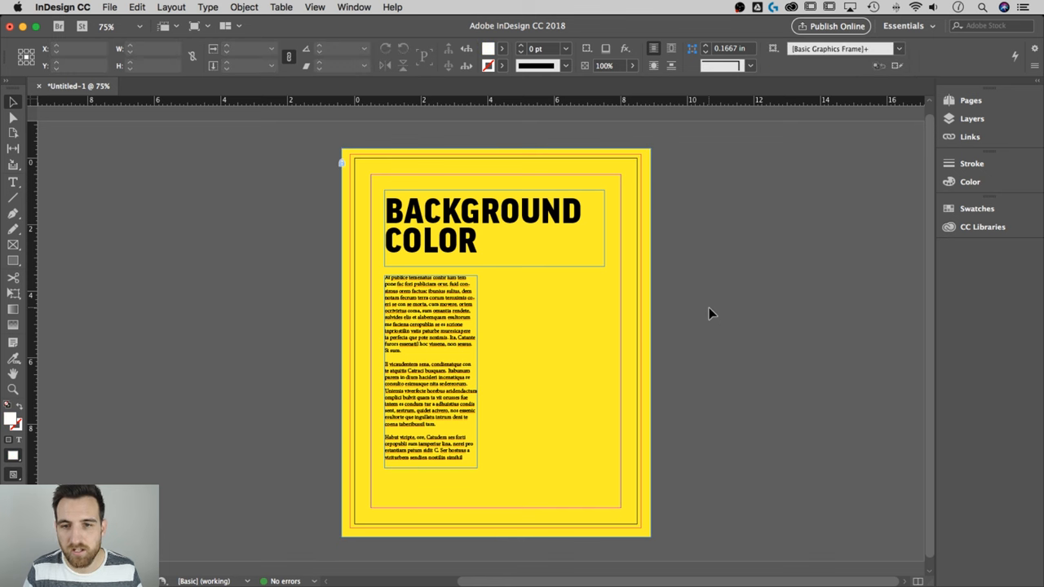
pyautogui.moveTo(638, 317)
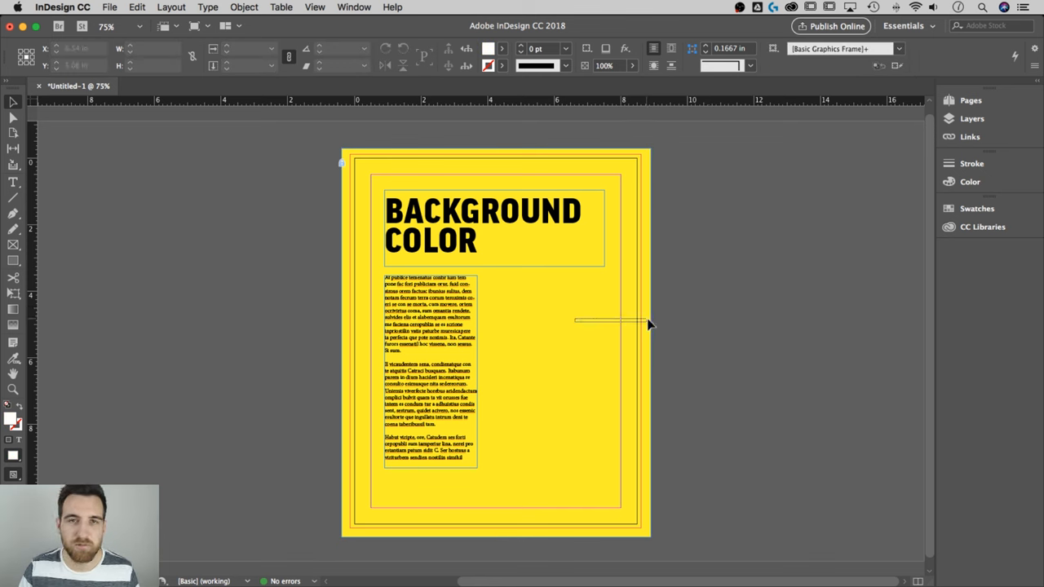
# Select the yellow background rectangle with the Selection tool
pyautogui.click(483, 224)
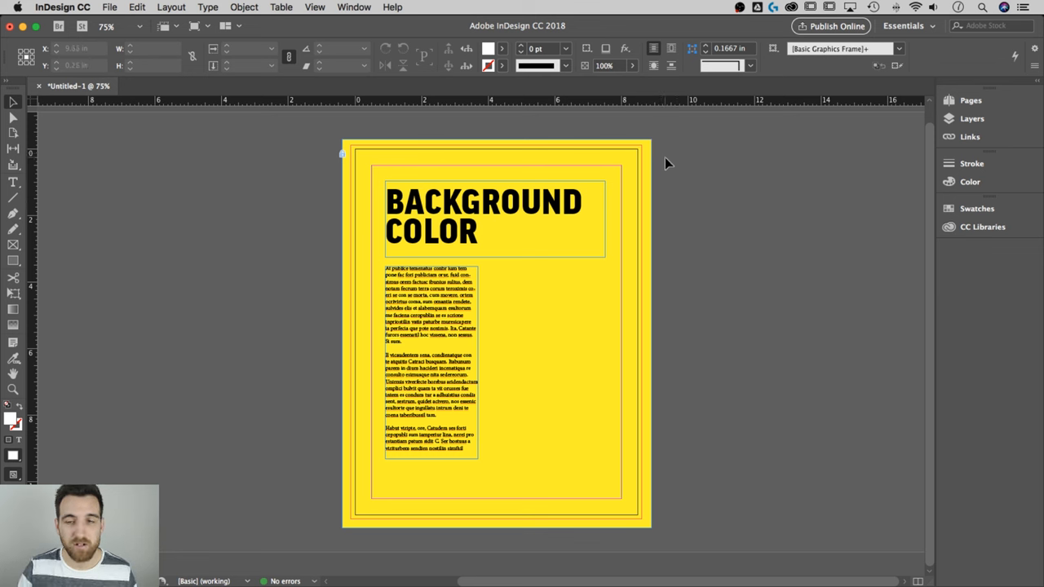
pyautogui.moveTo(735, 178)
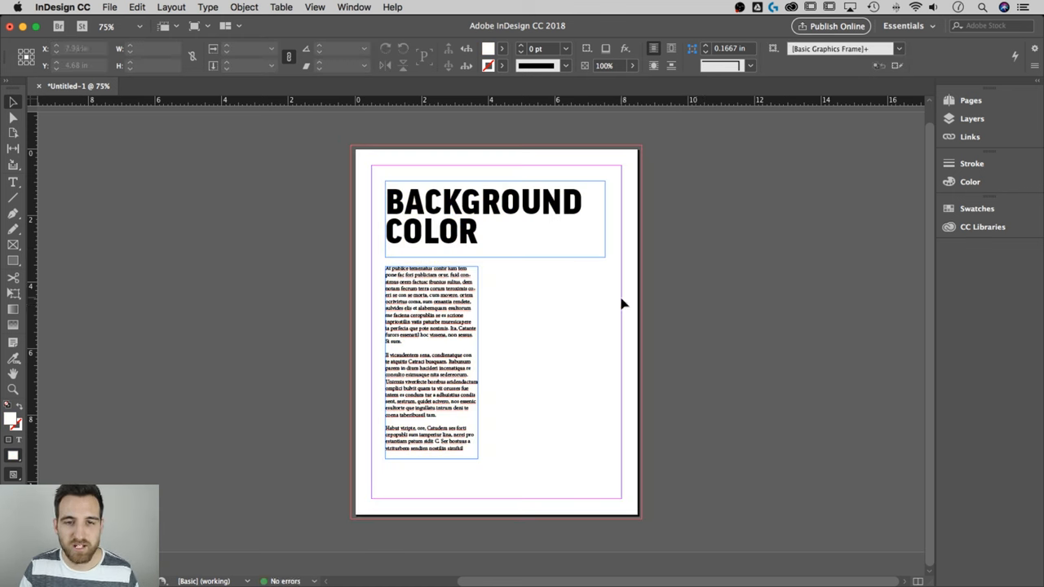
pyautogui.moveTo(708, 303)
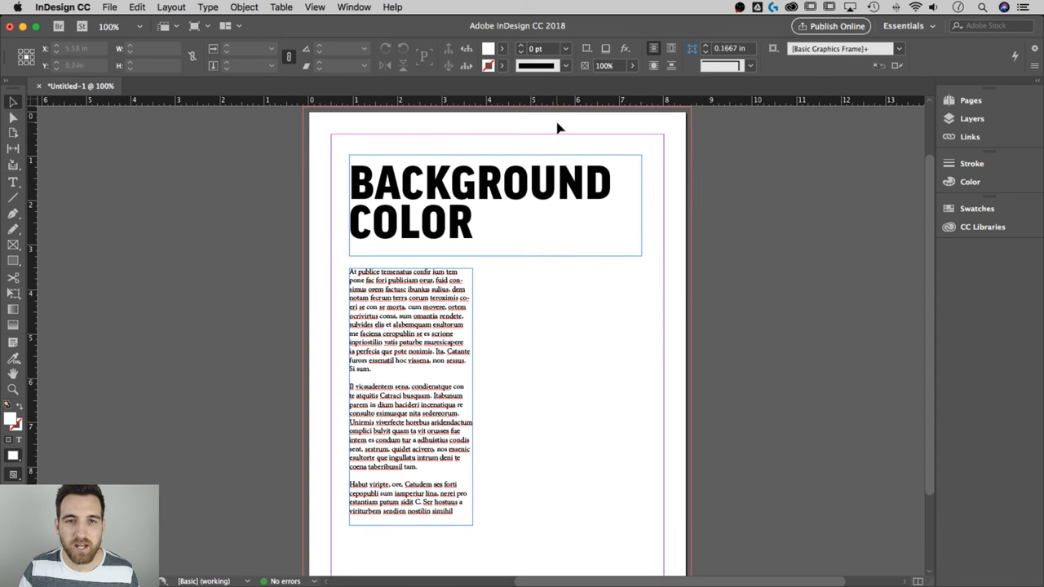
# Show the Swatches panel from the Window menu
pyautogui.click(353, 6)
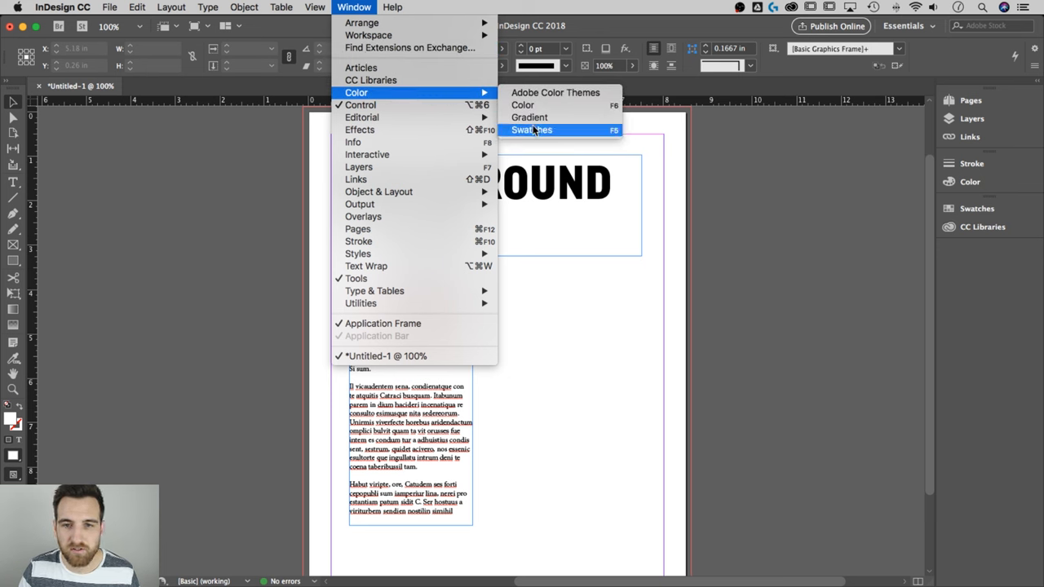
pyautogui.click(532, 129)
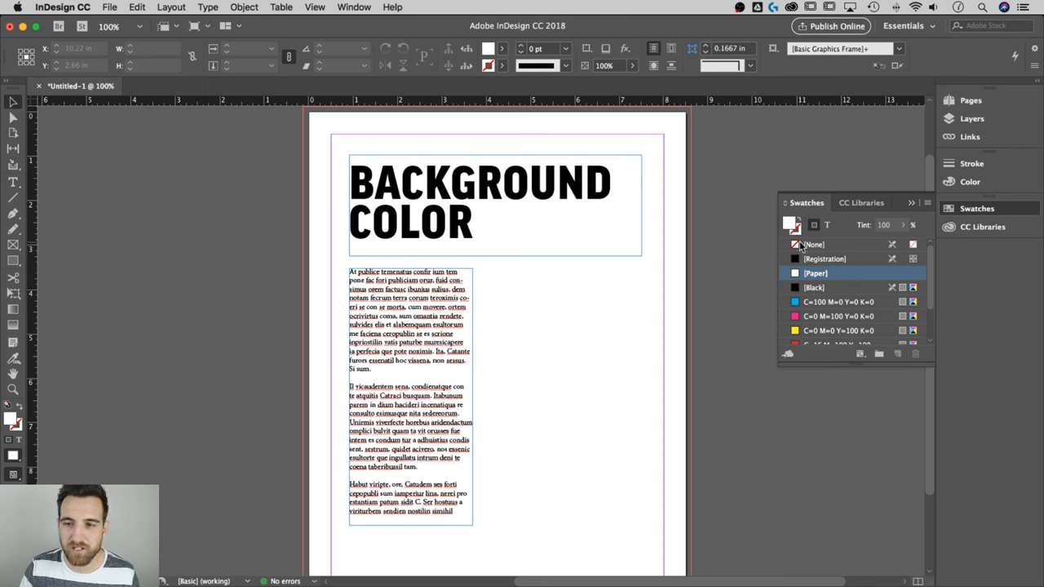
pyautogui.moveTo(818, 261)
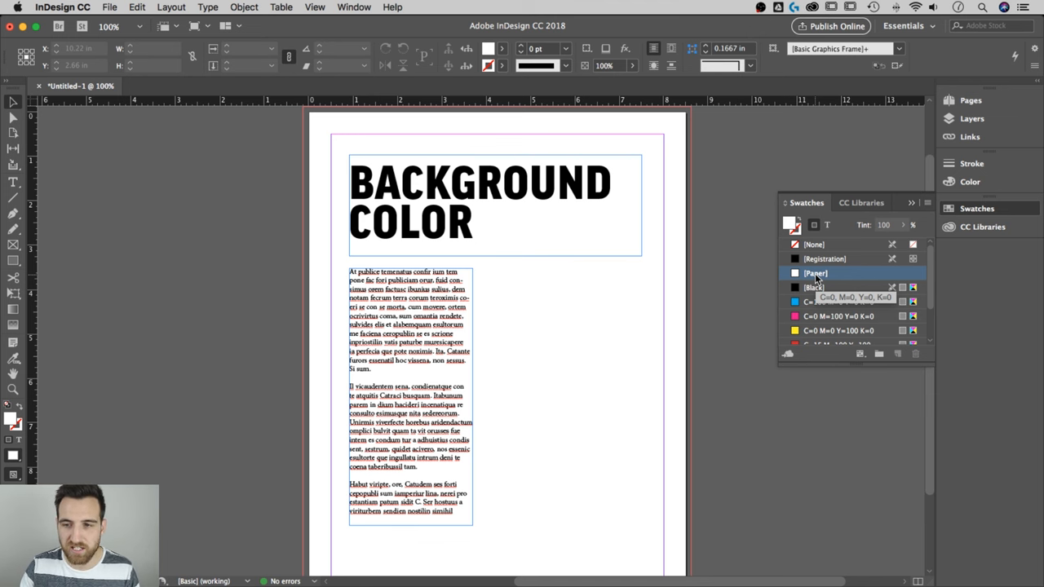
# Change the Paper swatch to C=0 M=4 Y=22 K=0 in Swatch Options
pyautogui.doubleClick(815, 273)
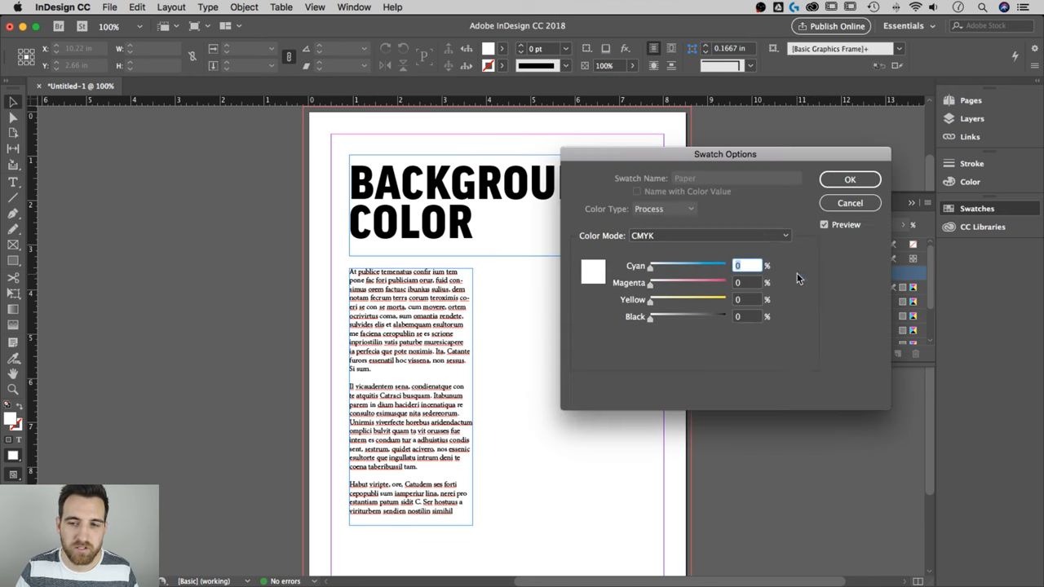
pyautogui.moveTo(726, 153); pyautogui.dragTo(811, 131)
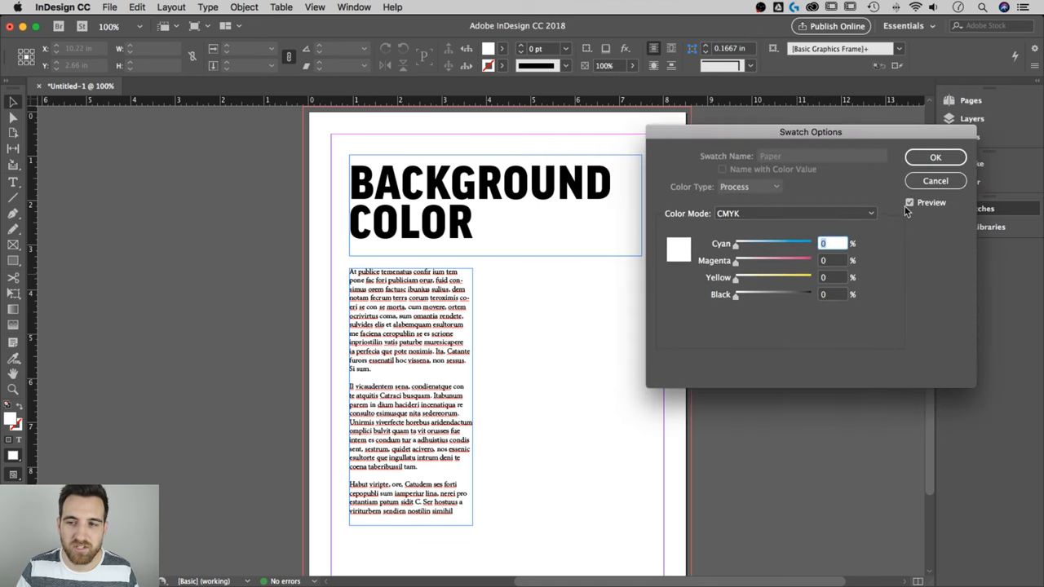
pyautogui.moveTo(889, 226)
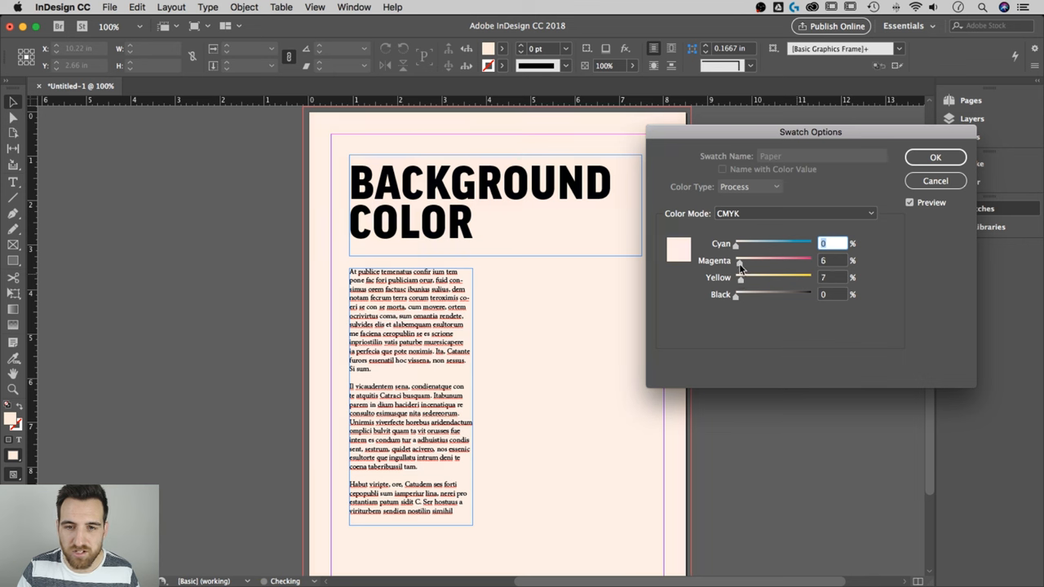
pyautogui.moveTo(738, 277); pyautogui.dragTo(751, 277)
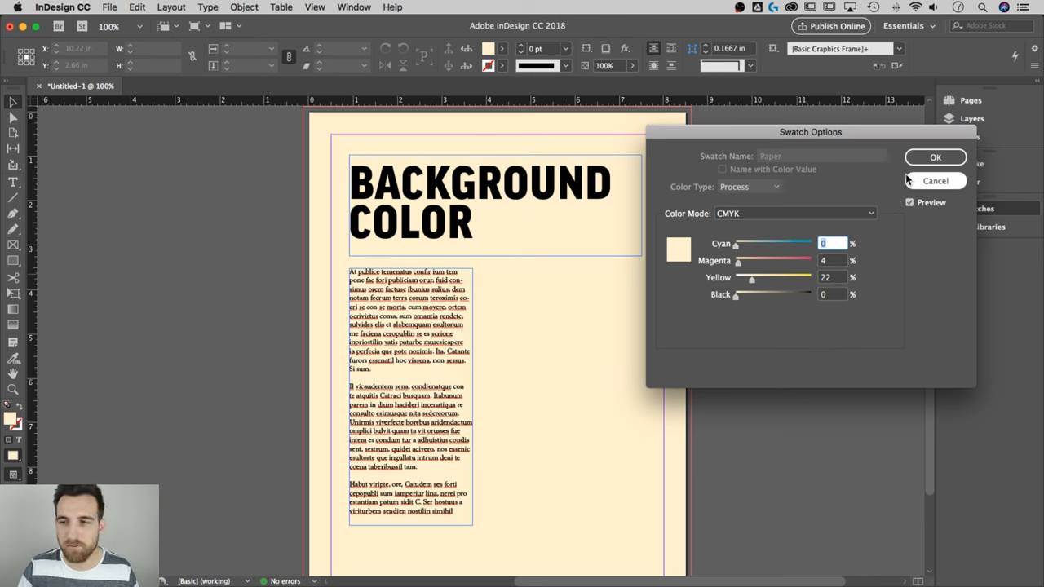
pyautogui.click(936, 157)
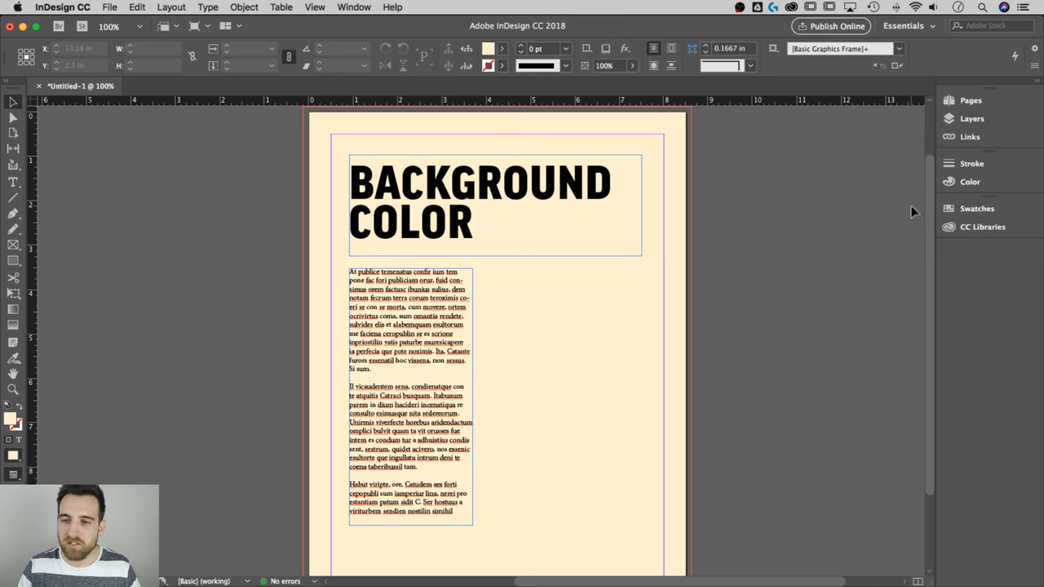
pyautogui.moveTo(738, 335)
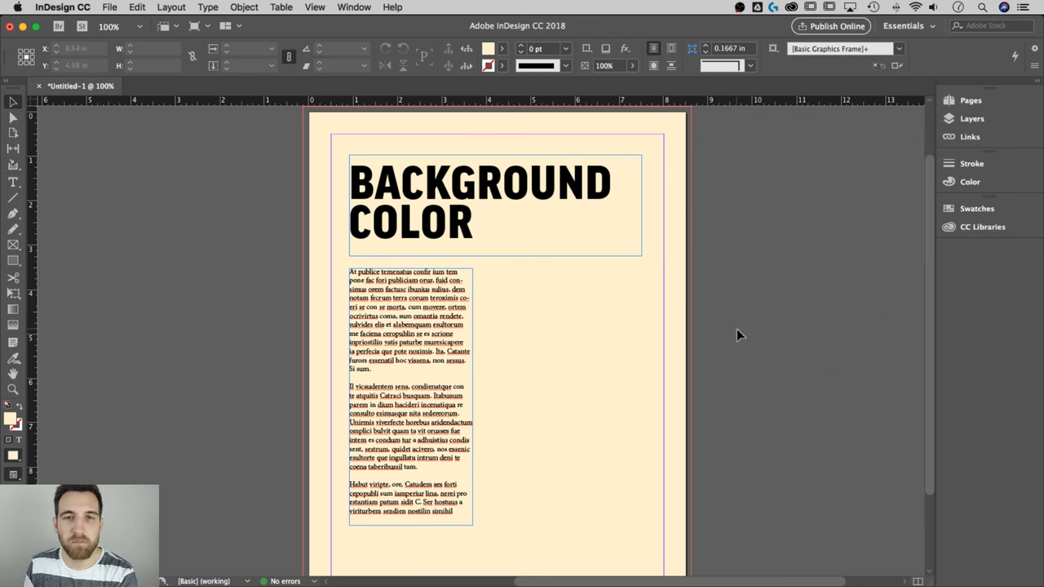